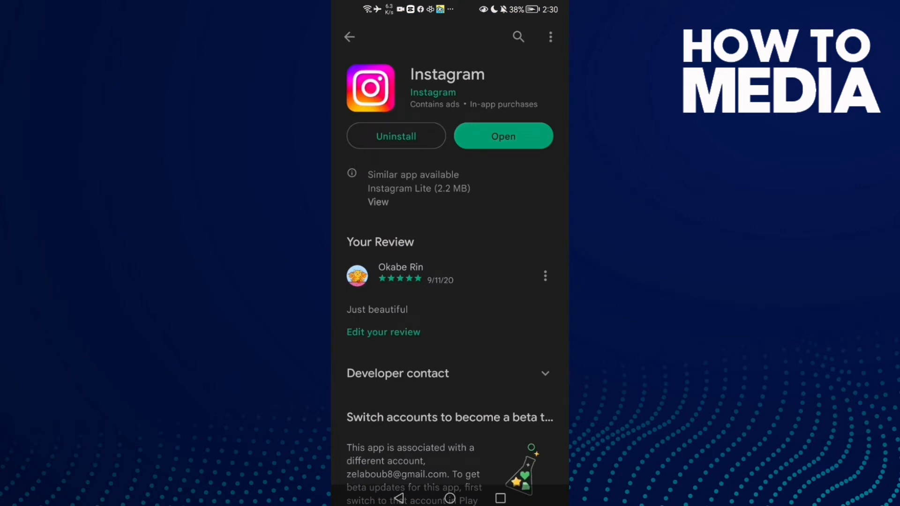
Leave the Play Store, go home, and reach the Battery page showing Power Saving off
{"action": "left_click", "coordinate": [502, 135]}
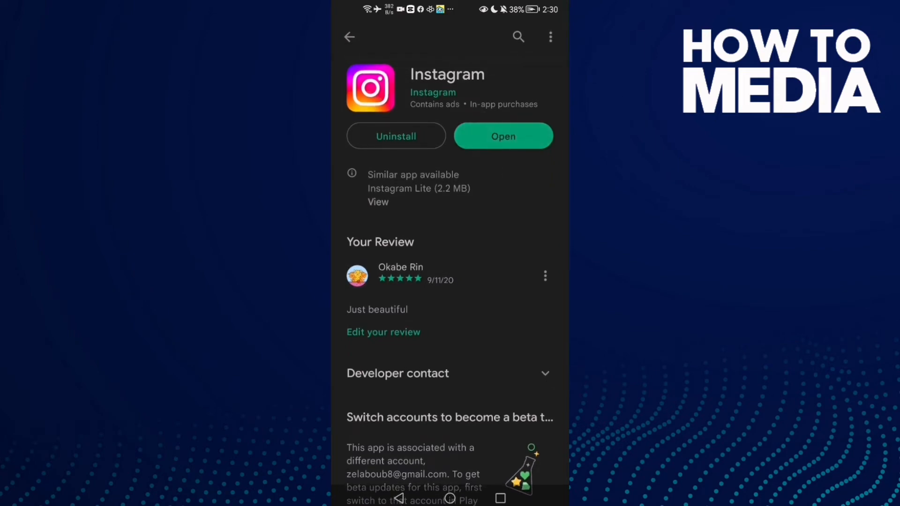
{"action": "left_click", "coordinate": [449, 498]}
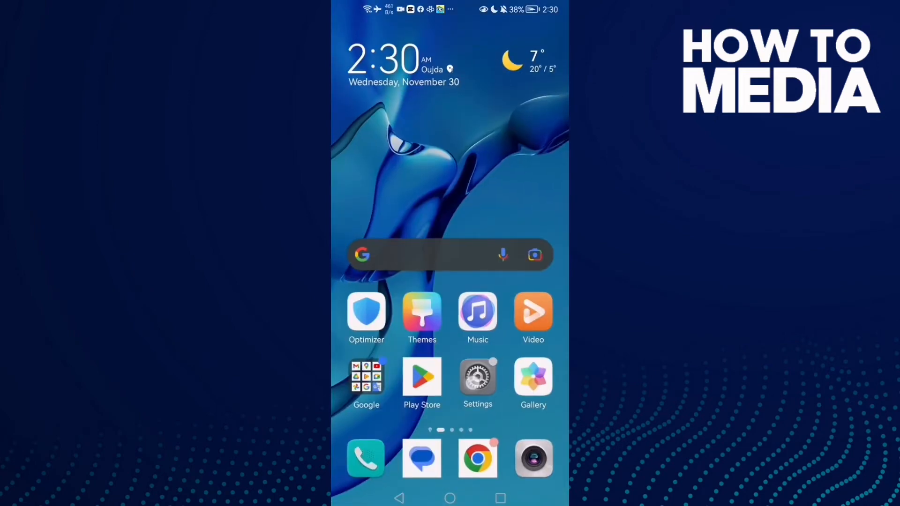
{"action": "left_click", "coordinate": [477, 375]}
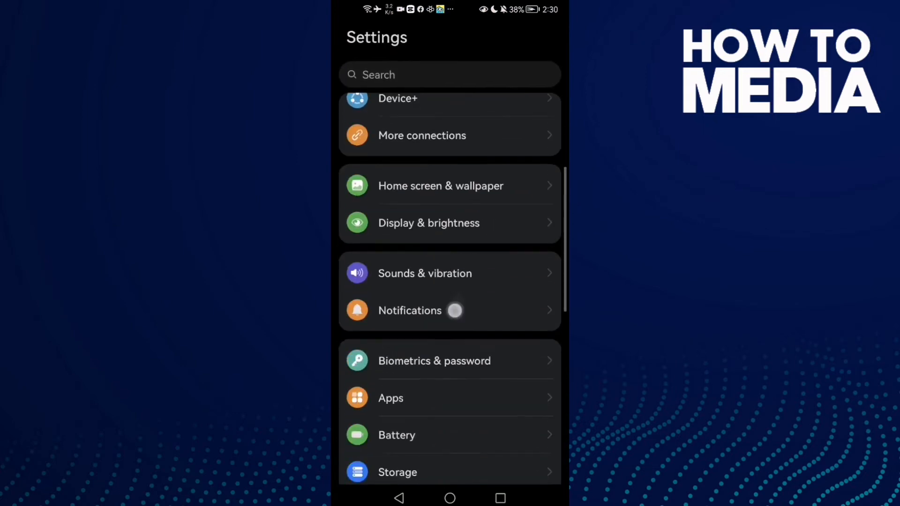
{"action": "scroll", "scroll_direction": "up", "scroll_amount": 3}
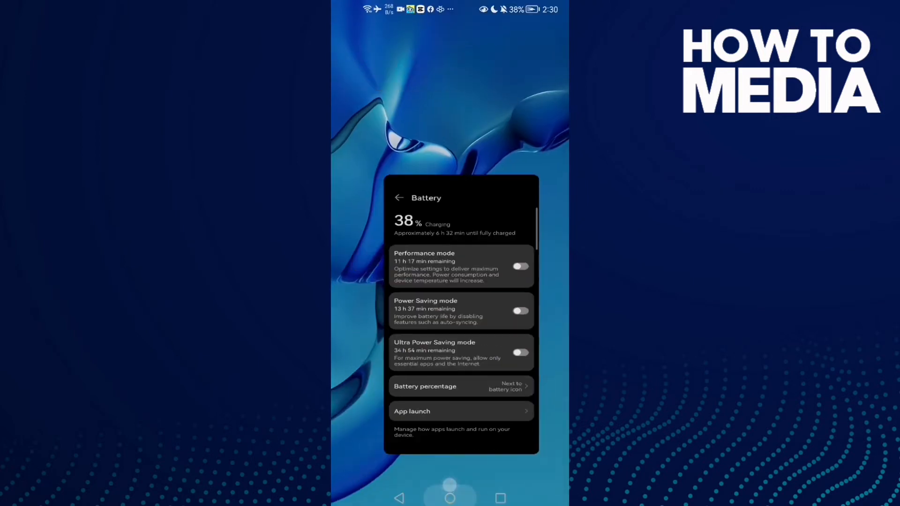
View Instagram's app permissions with Camera allowed, then return to the home screen
{"action": "left_click", "coordinate": [450, 497]}
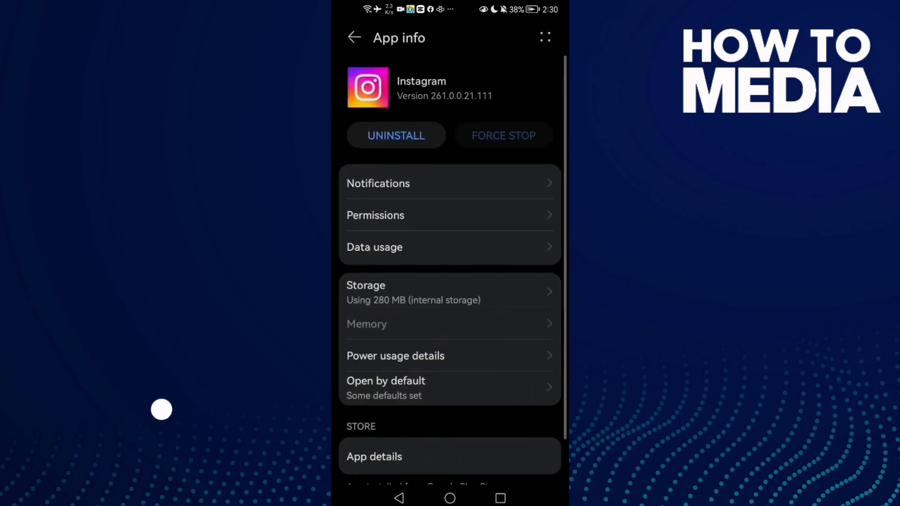
{"action": "left_click", "coordinate": [375, 216]}
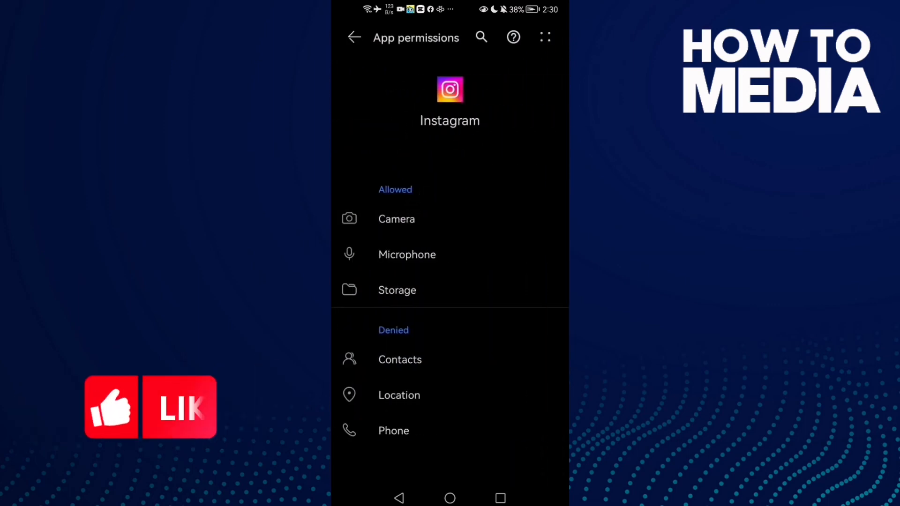
{"action": "left_click", "coordinate": [449, 498]}
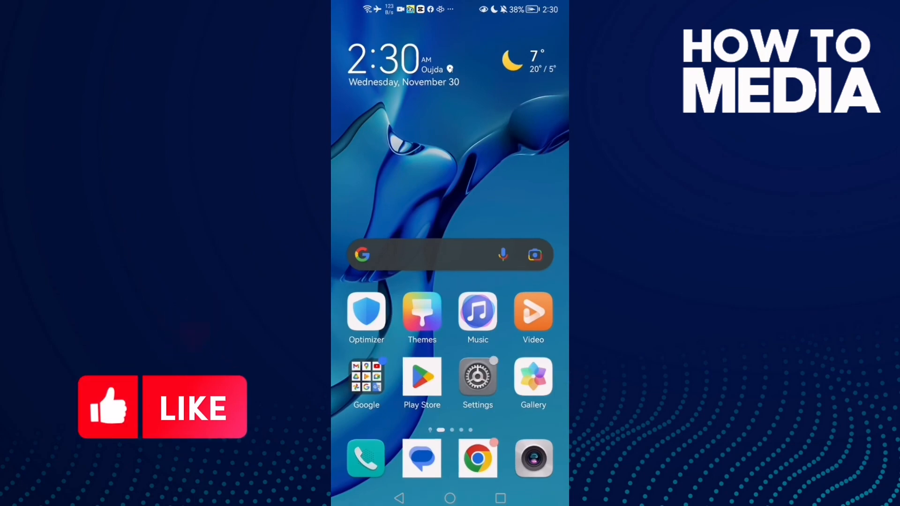